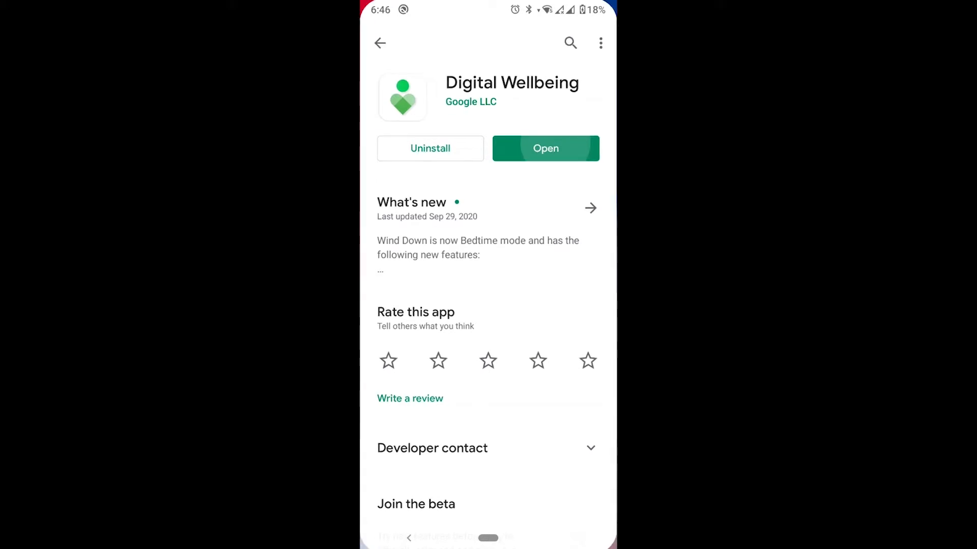
Step: Launch Digital Wellbeing, open the Dashboard, and start a timer for Duo
click(545, 148)
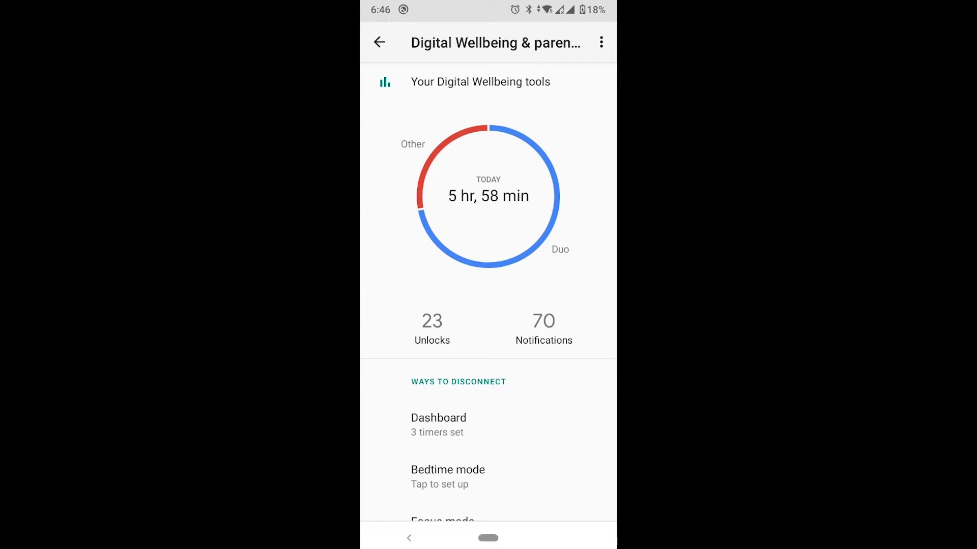
click(438, 418)
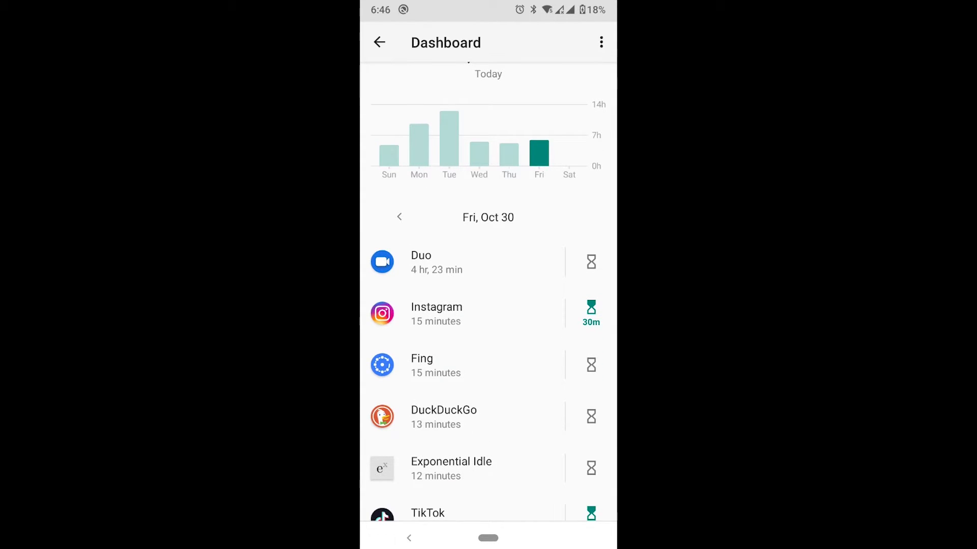
scroll(up, 3)
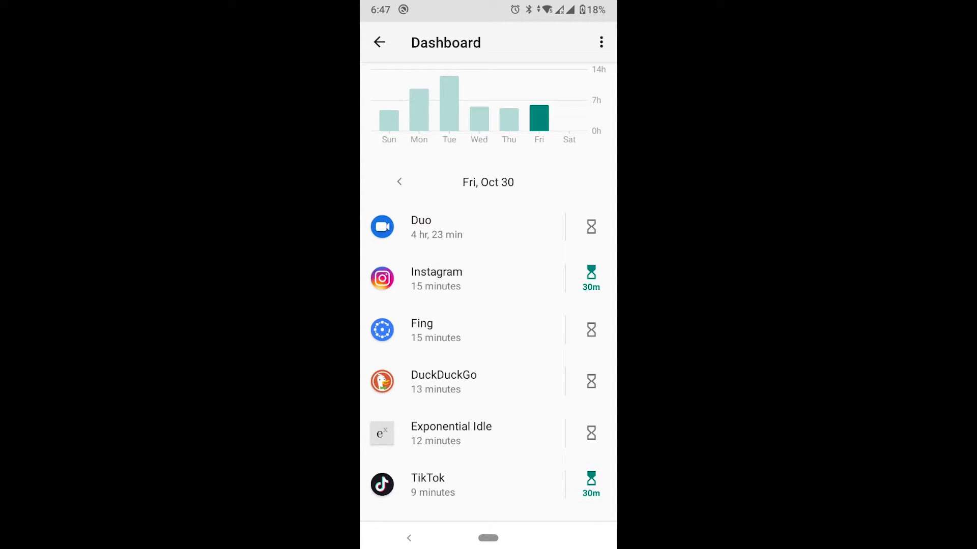
click(591, 226)
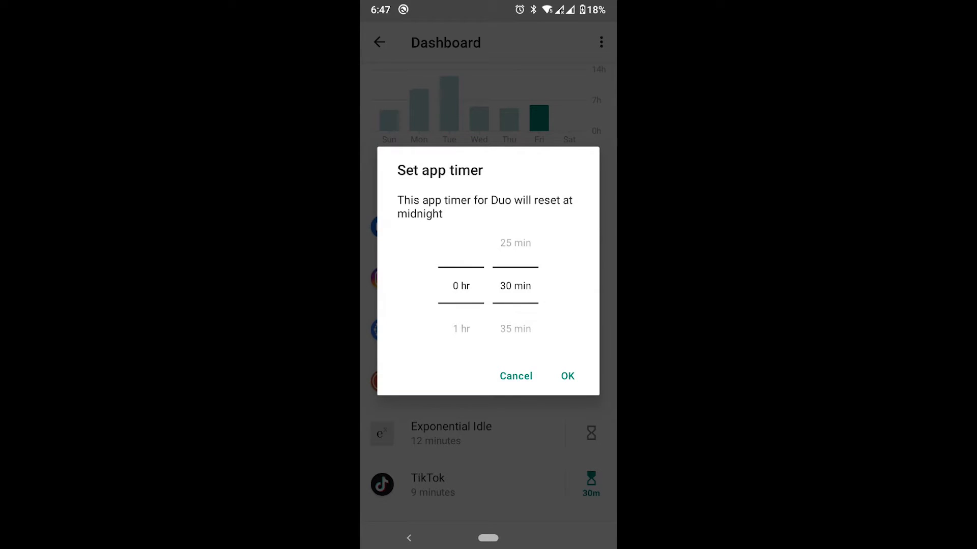
Step: Set Duo's daily timer wheels to 2 hr 30 min and confirm
scroll(up, 3)
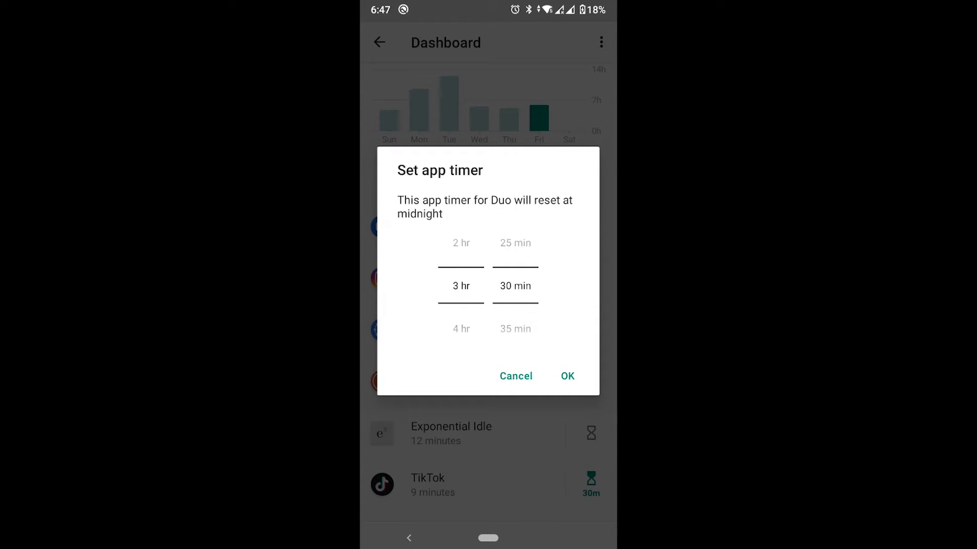
scroll(down, 3)
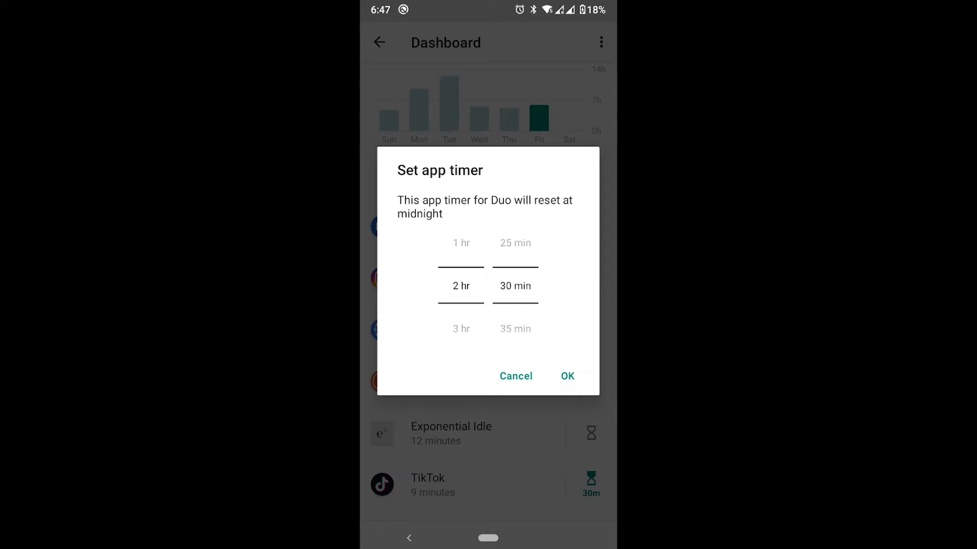
click(566, 376)
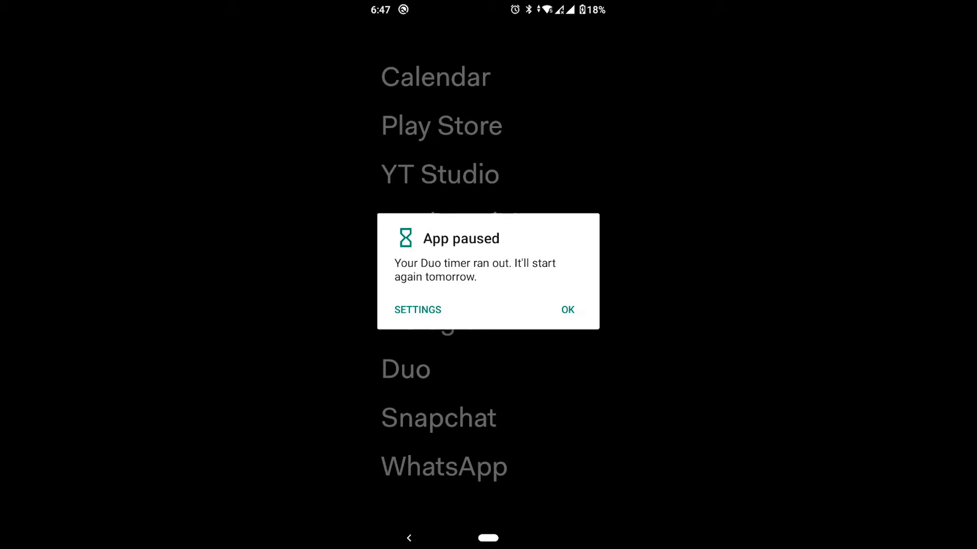
Step: Open paused Duo, dismiss the App paused notice, and open Duo's screen time settings
click(566, 310)
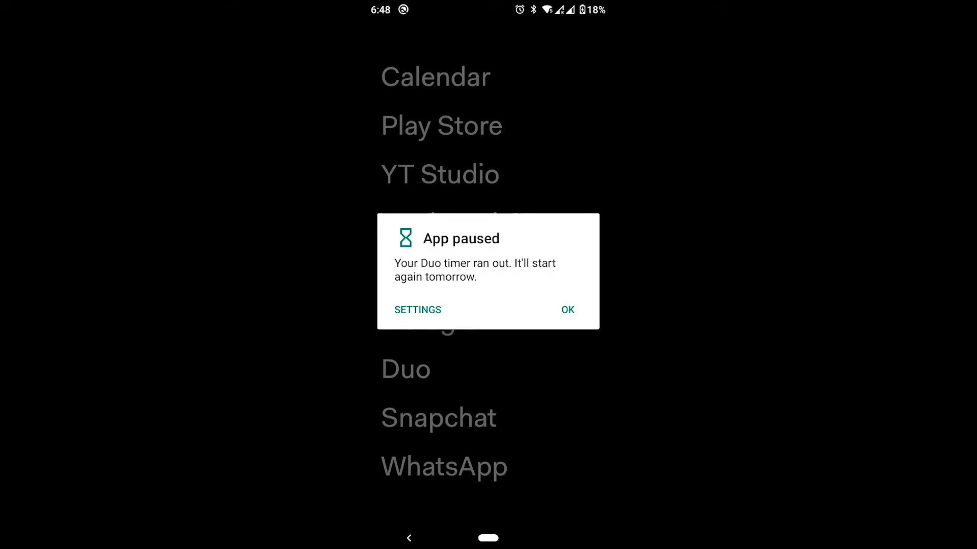
click(567, 309)
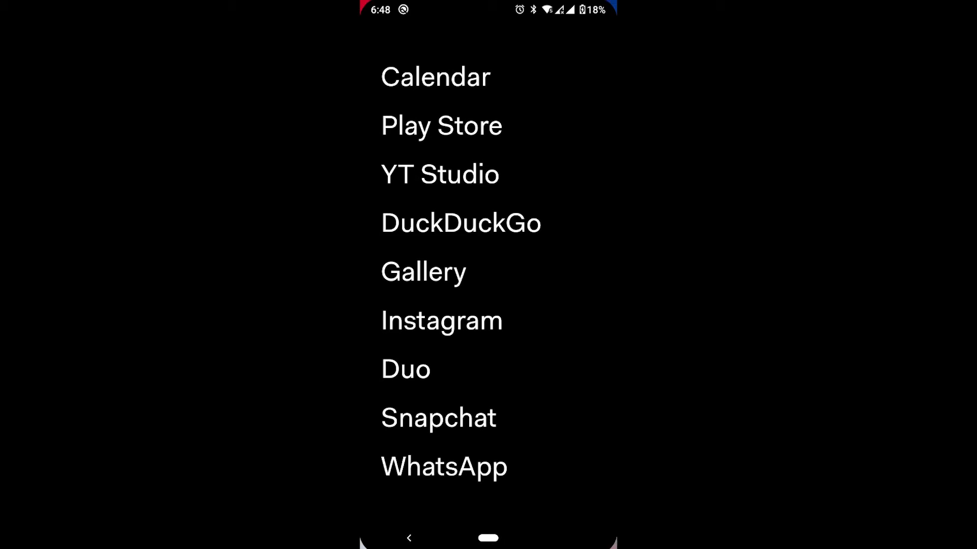
click(405, 368)
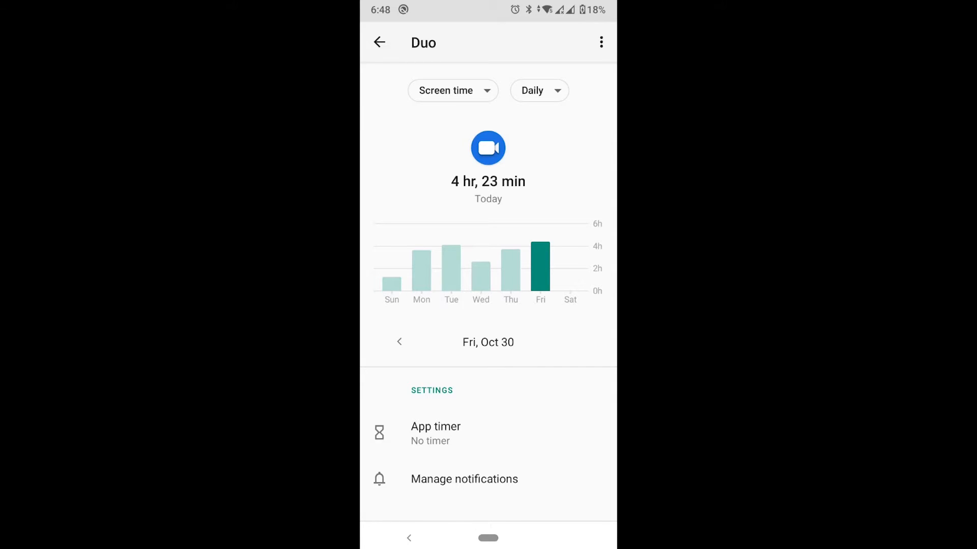
Step: Return to the Dashboard and scroll through the full app usage list
click(379, 42)
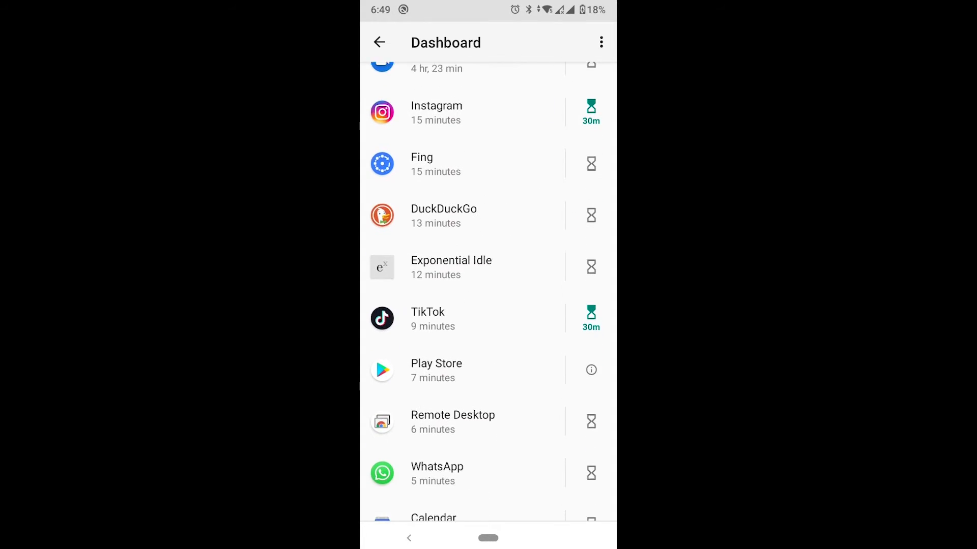
scroll(down, 3)
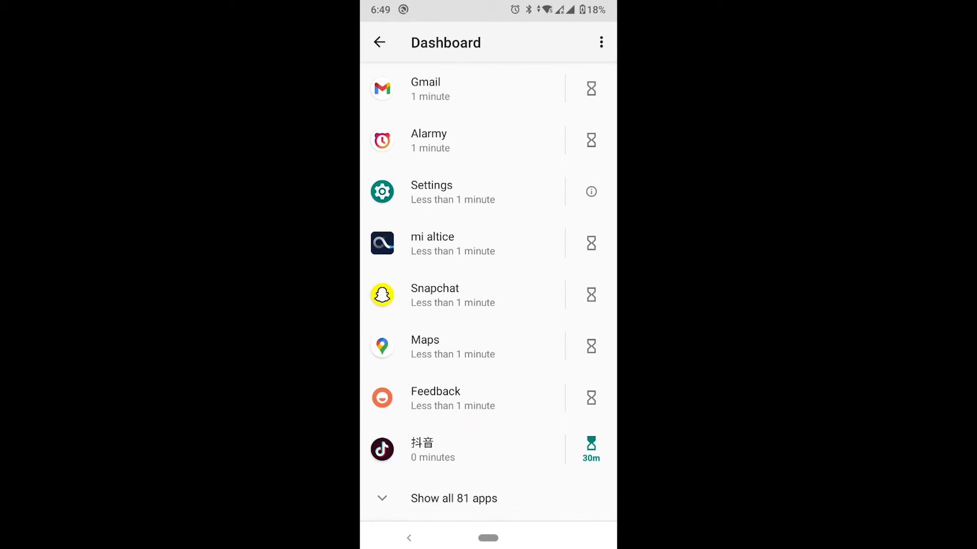
scroll(down, 3)
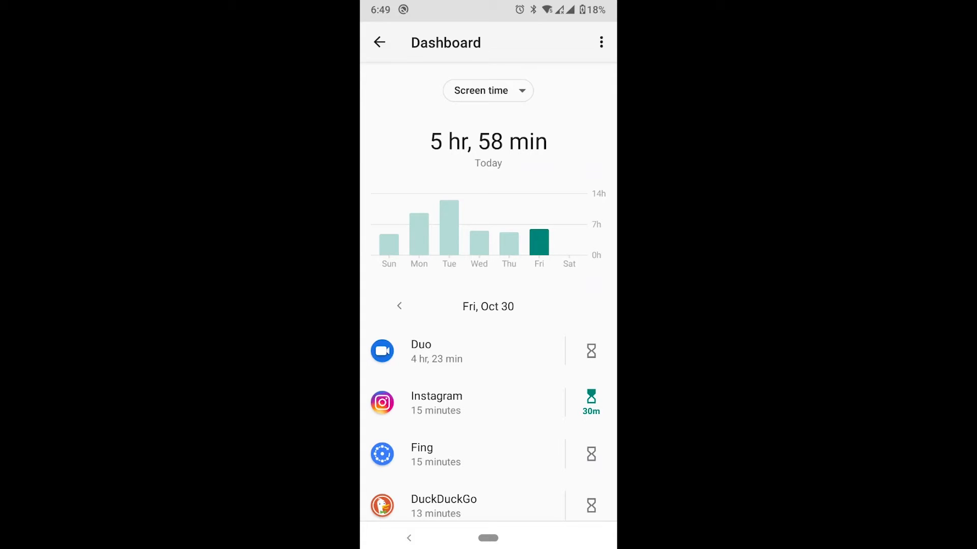
Step: View screen time for Wed Oct 28, Tue Oct 27, then Sat Oct 24
click(399, 306)
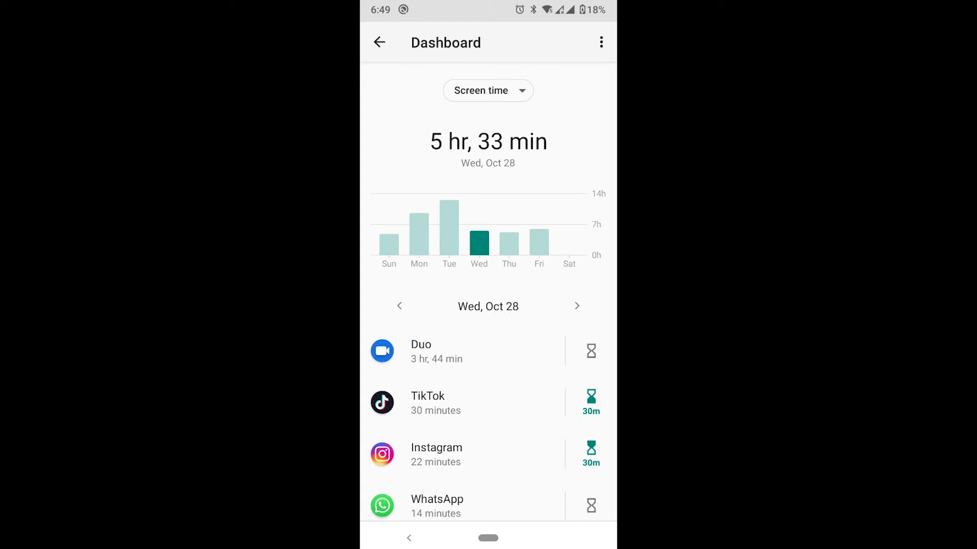
click(399, 305)
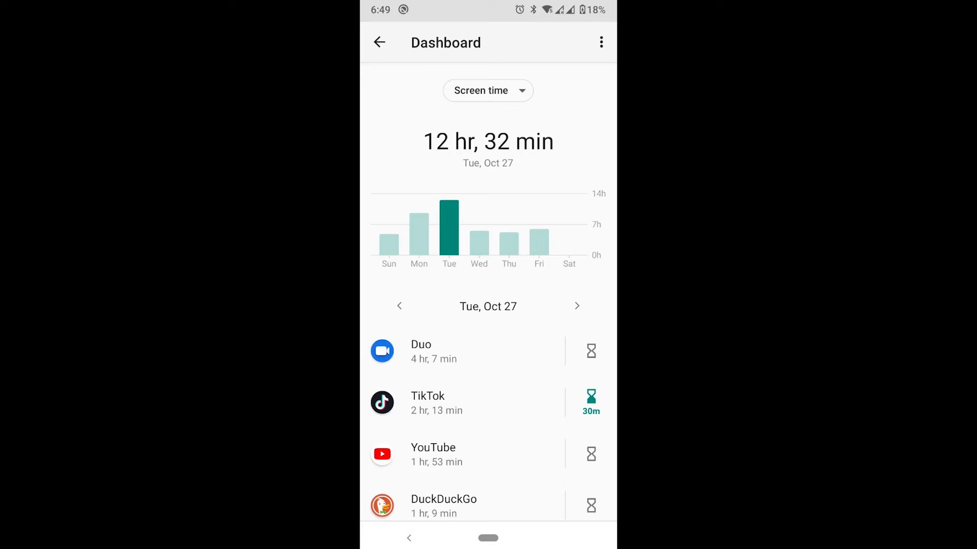
click(400, 306)
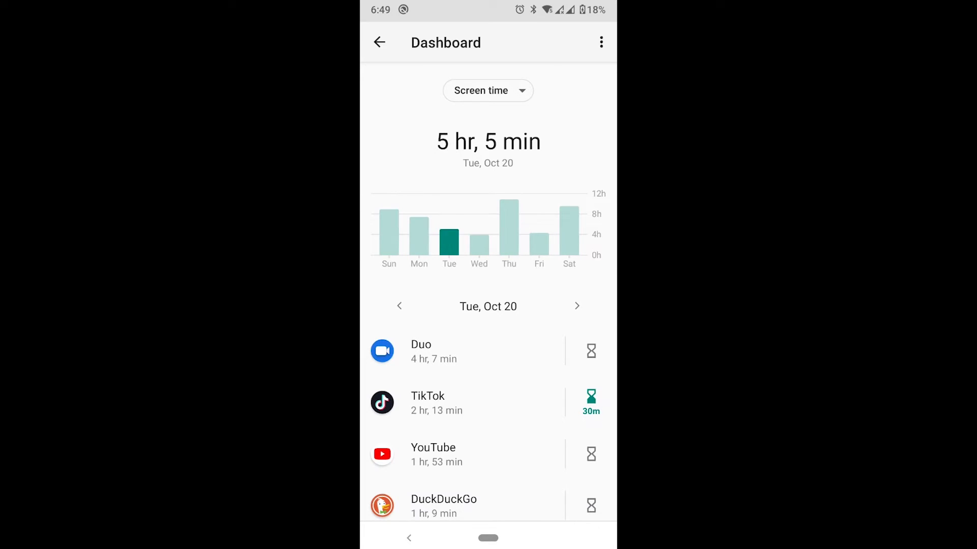
click(576, 305)
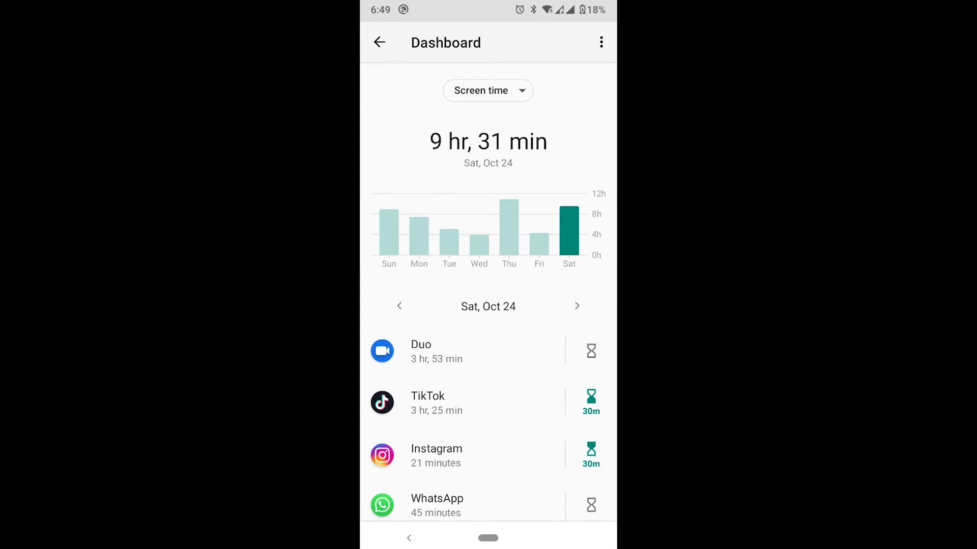